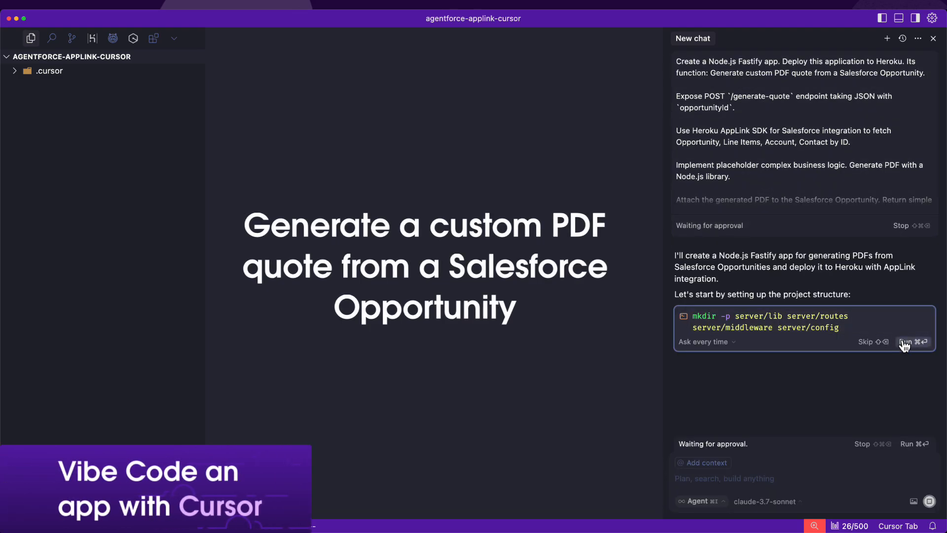
Approve the agent's project folder setup and review the Salesforce middleware and quote routes files
click(908, 341)
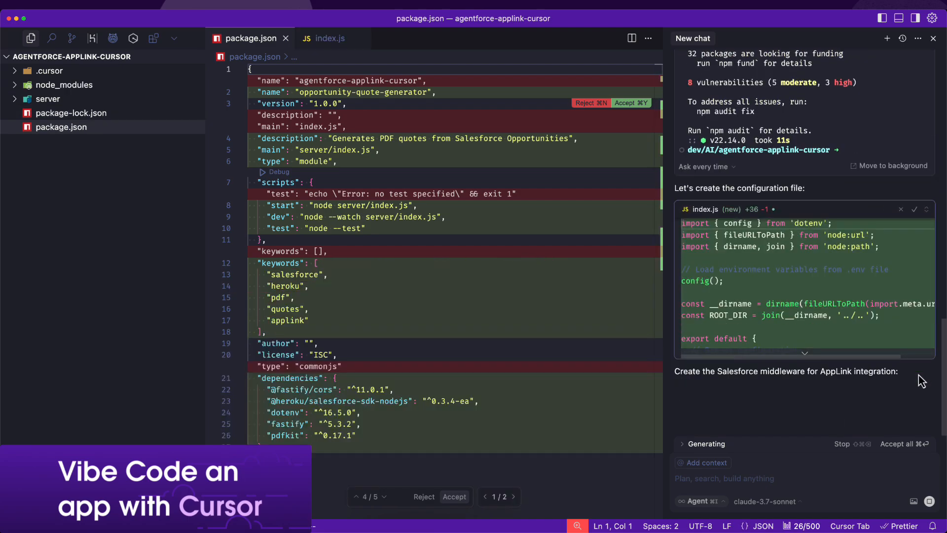
click(47, 98)
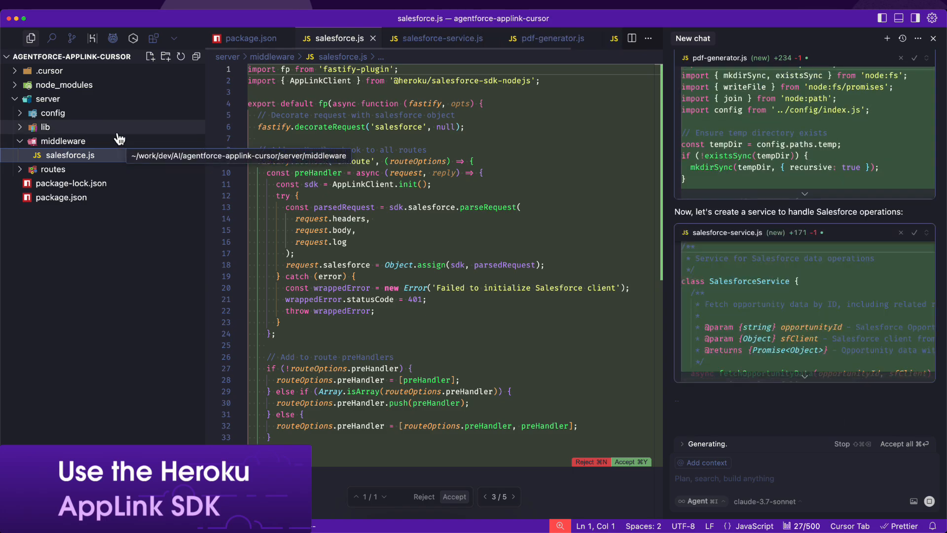
click(441, 38)
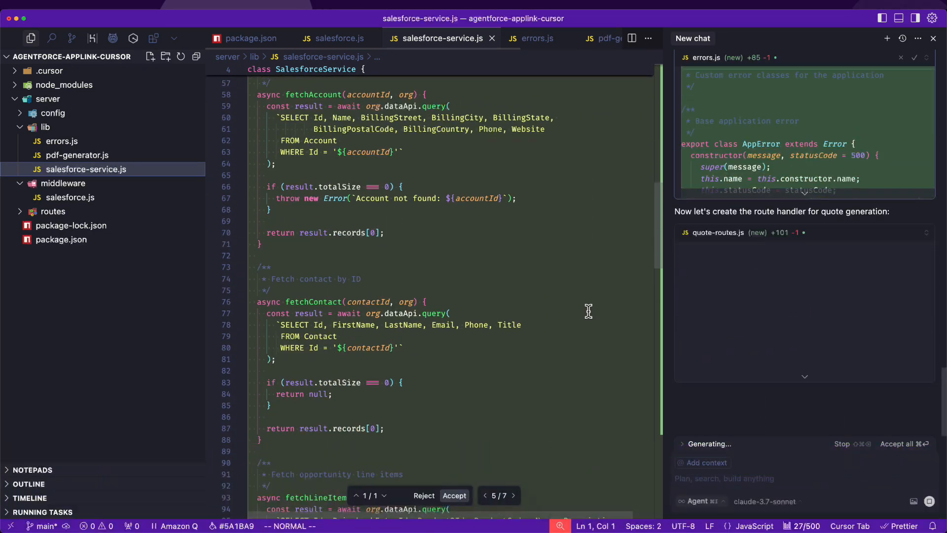
click(75, 225)
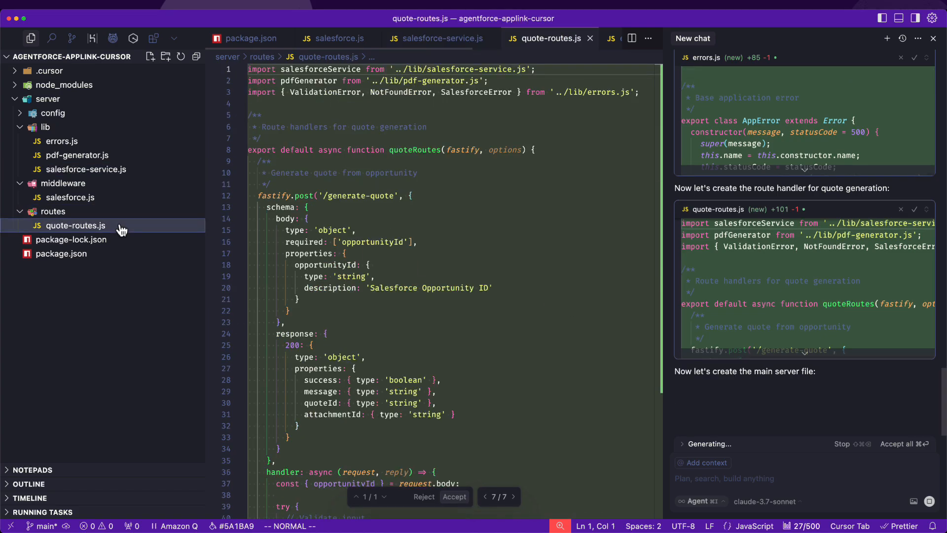
scroll(down, 3)
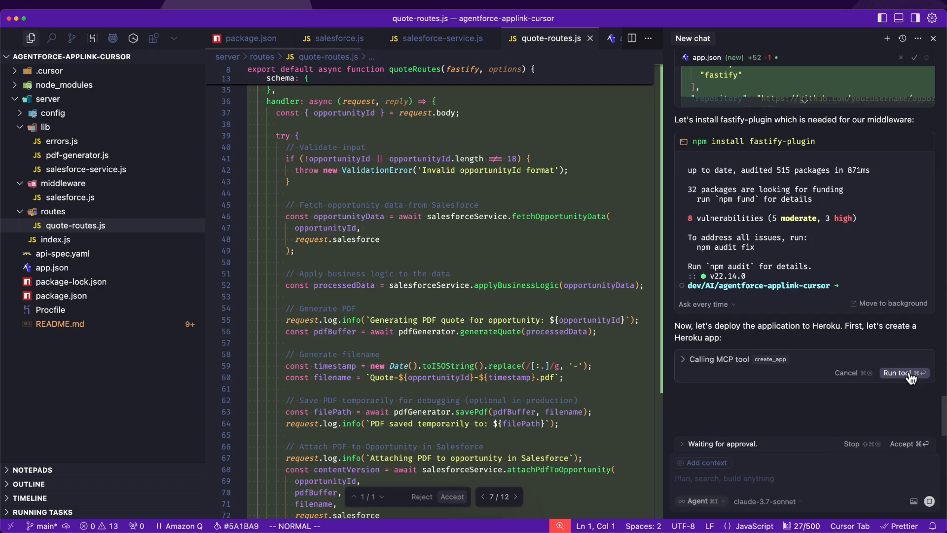
Approve creating the opportunity-quote-gen Heroku app and inspect its add-ons in Resource Explorer
click(899, 373)
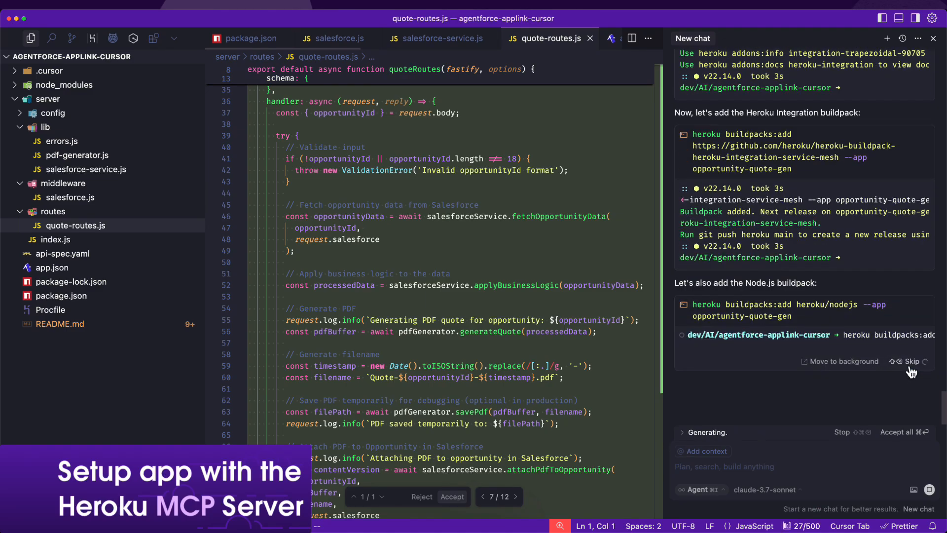
click(92, 38)
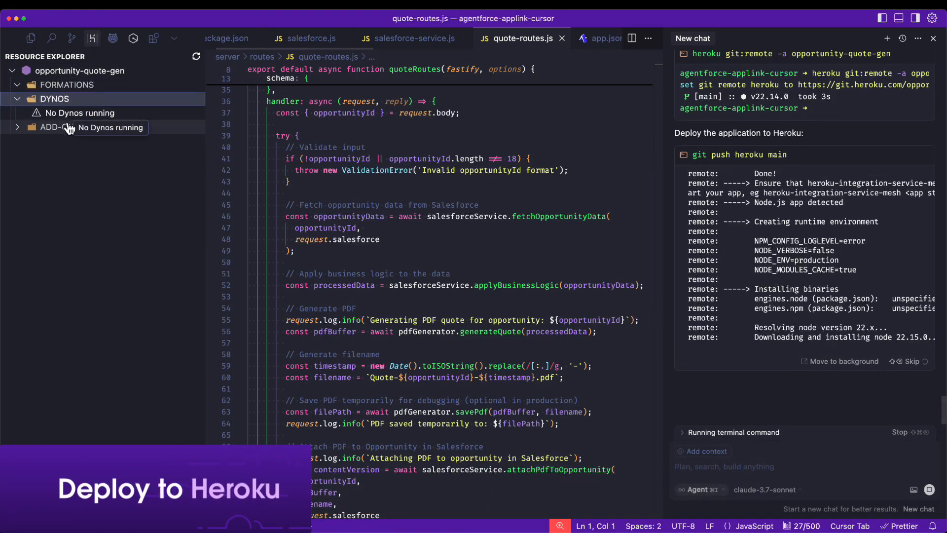
click(59, 127)
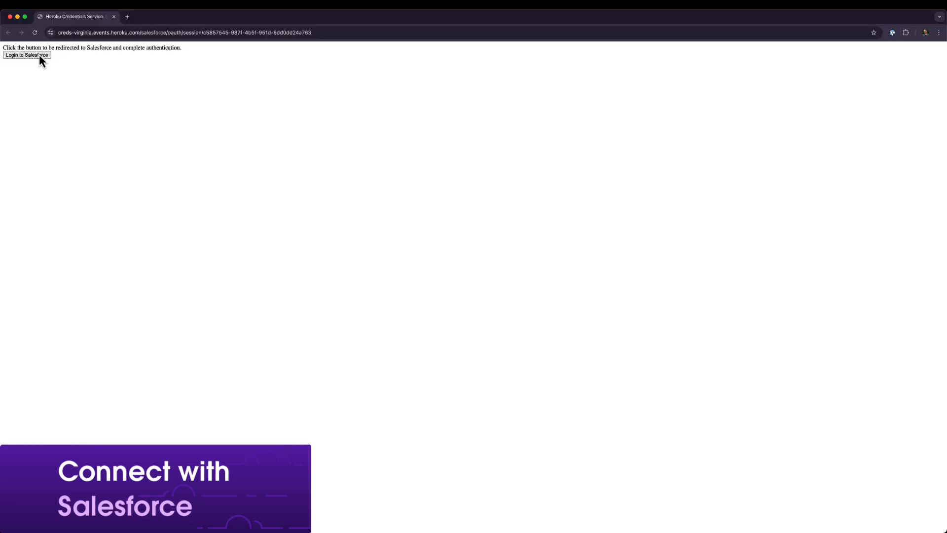
Log in to Salesforce from the Heroku credentials page with the username and password
click(26, 54)
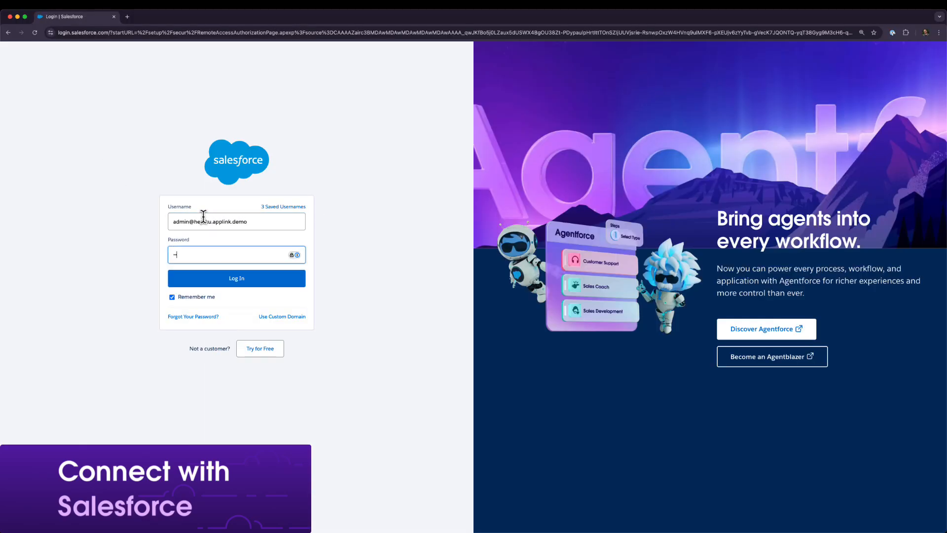
click(236, 277)
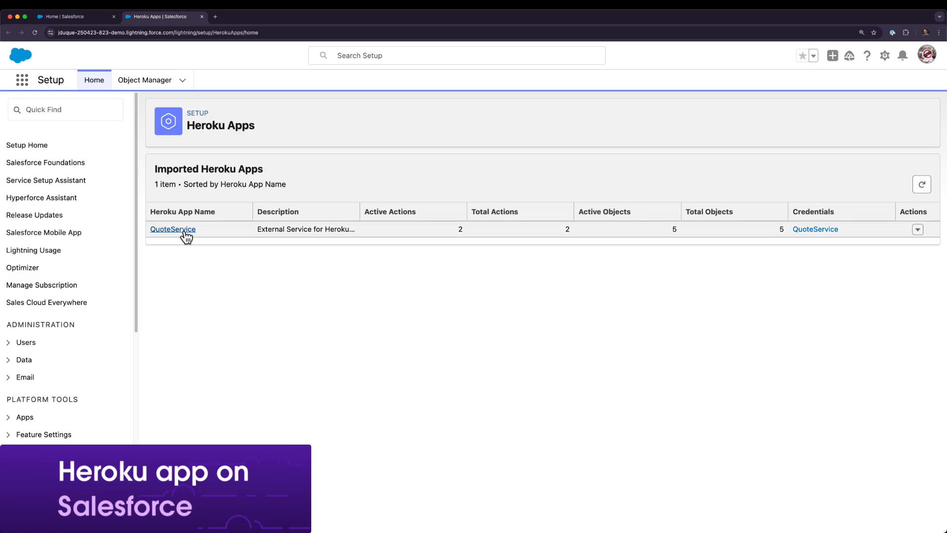
Review the QuoteService app's operations and search Setup for 'agentforce'
click(172, 229)
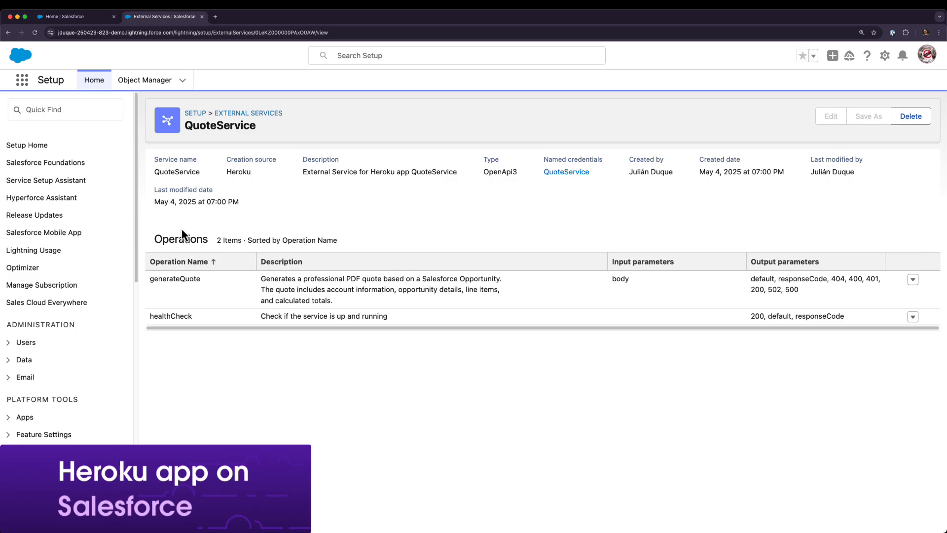
click(65, 110)
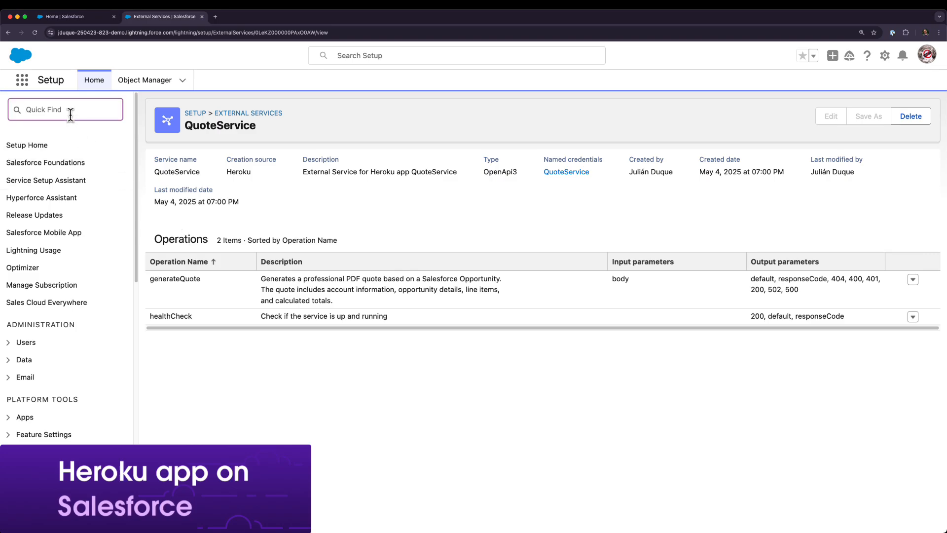
text(agentforce)
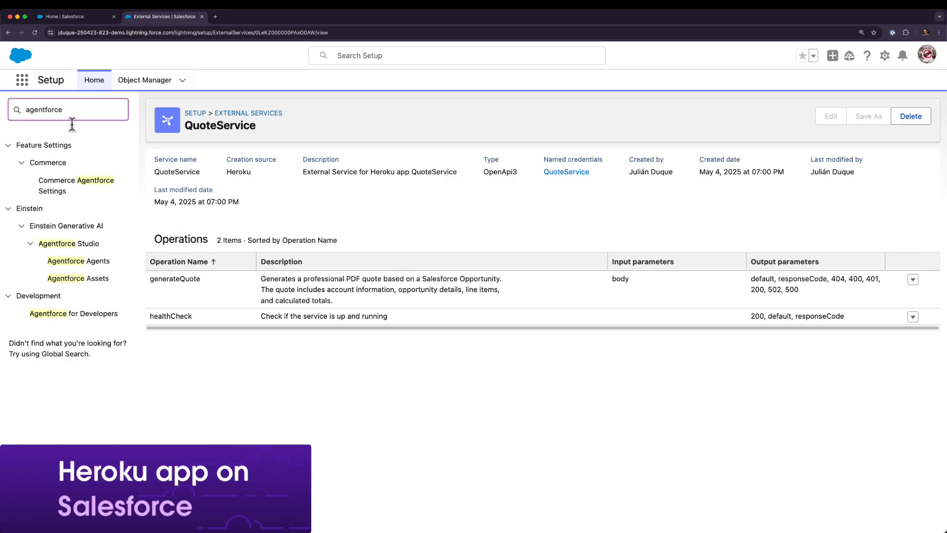
Open Agentforce Assets and start a new agent action from the Actions list
click(77, 277)
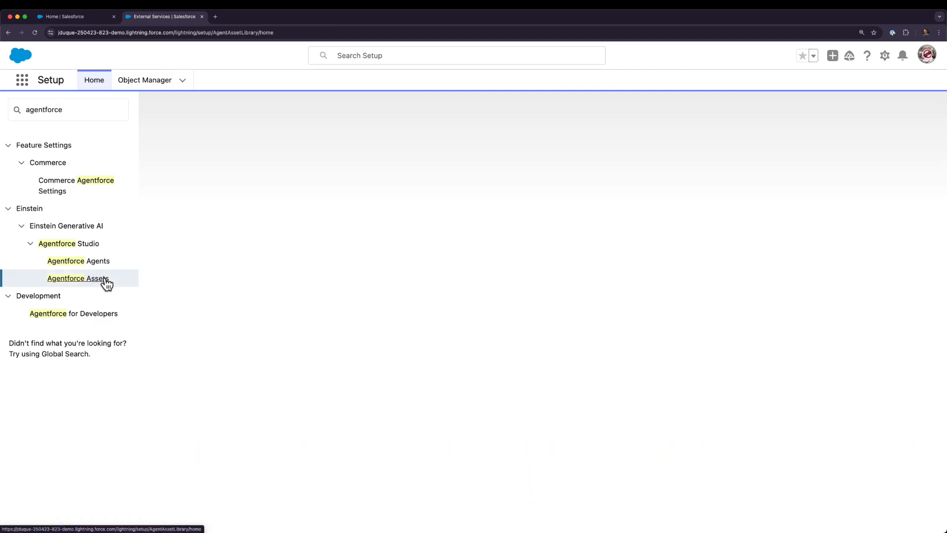
click(78, 278)
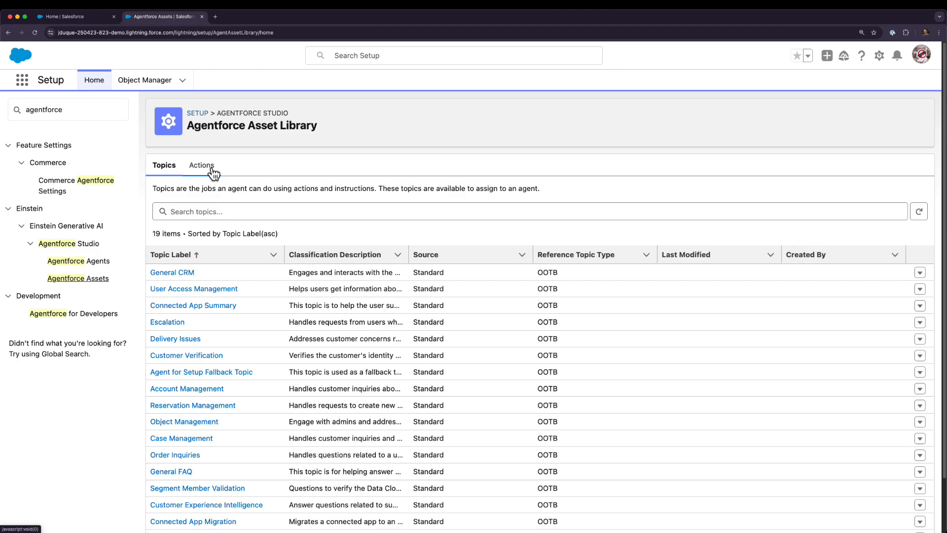
click(201, 167)
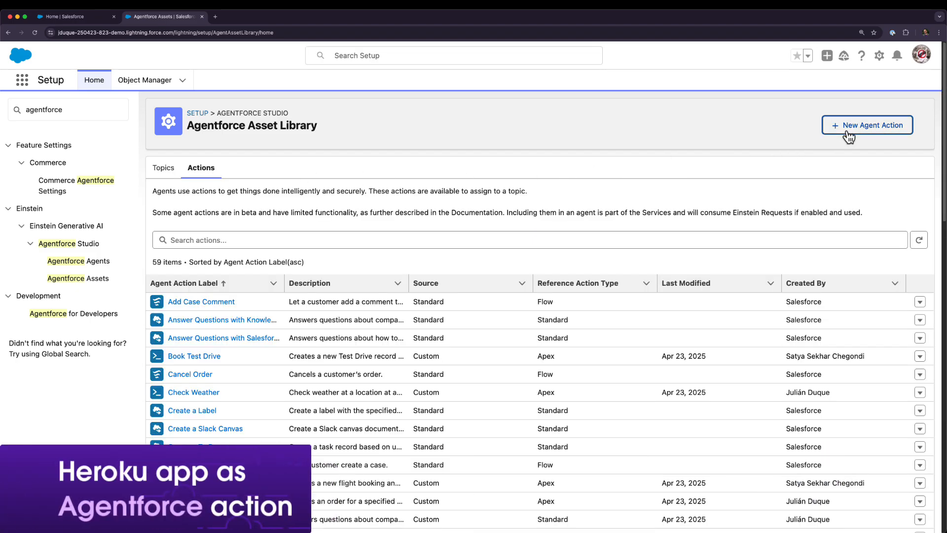
click(867, 125)
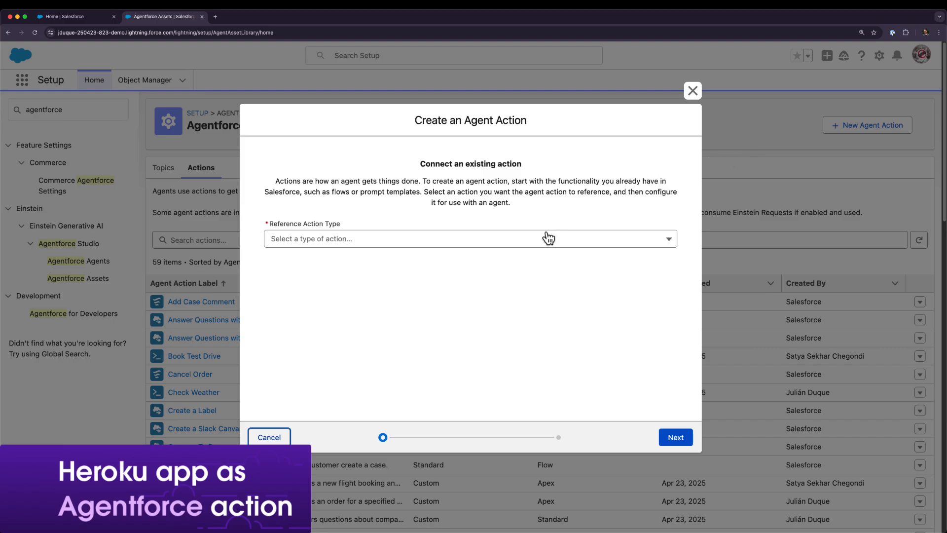
Reference the Heroku API Generate Quote operation for the new agent action
click(470, 238)
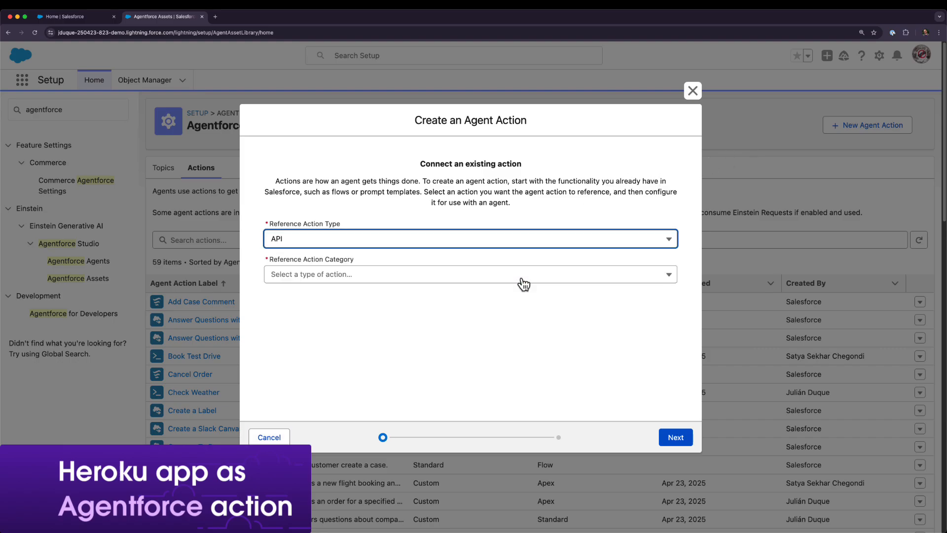
click(471, 274)
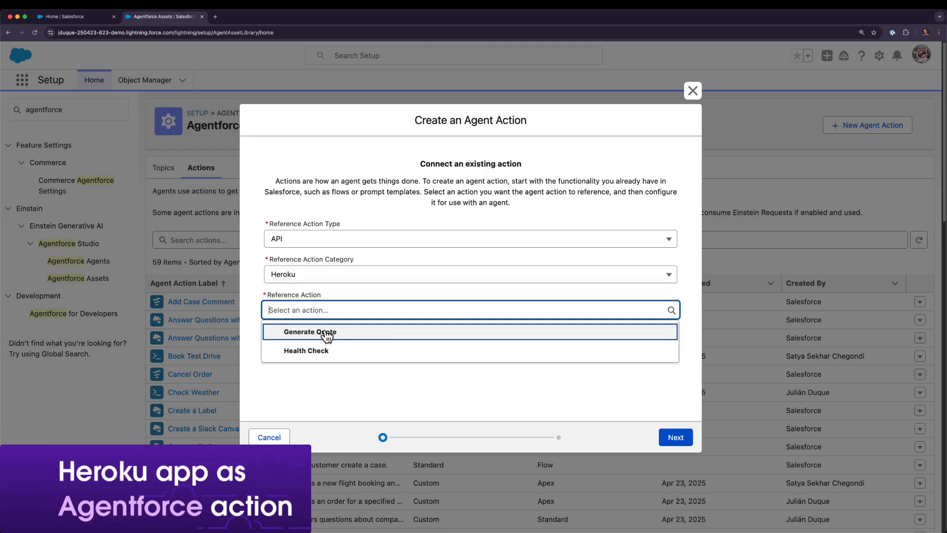
click(310, 331)
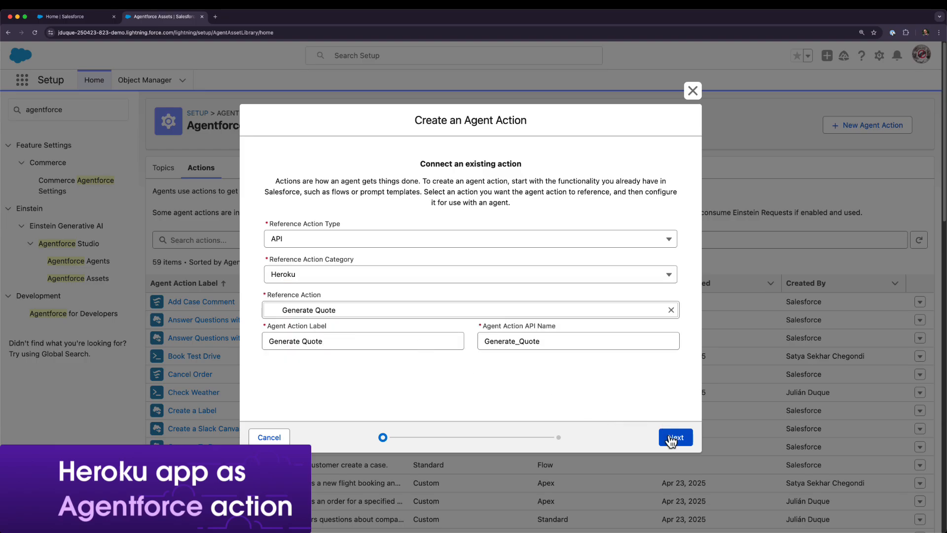
click(675, 437)
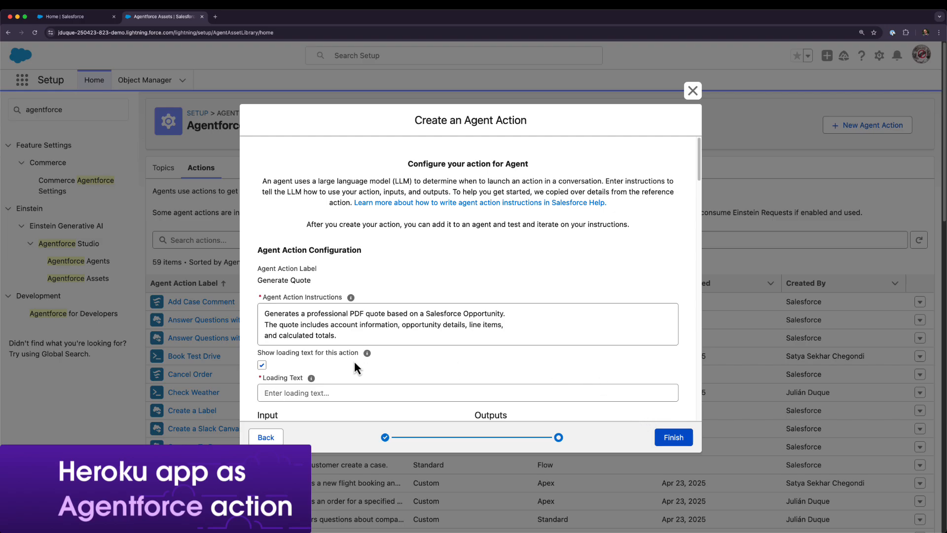
Describe the action input as 'The opportunityId' and save the Generate Quote action
click(261, 363)
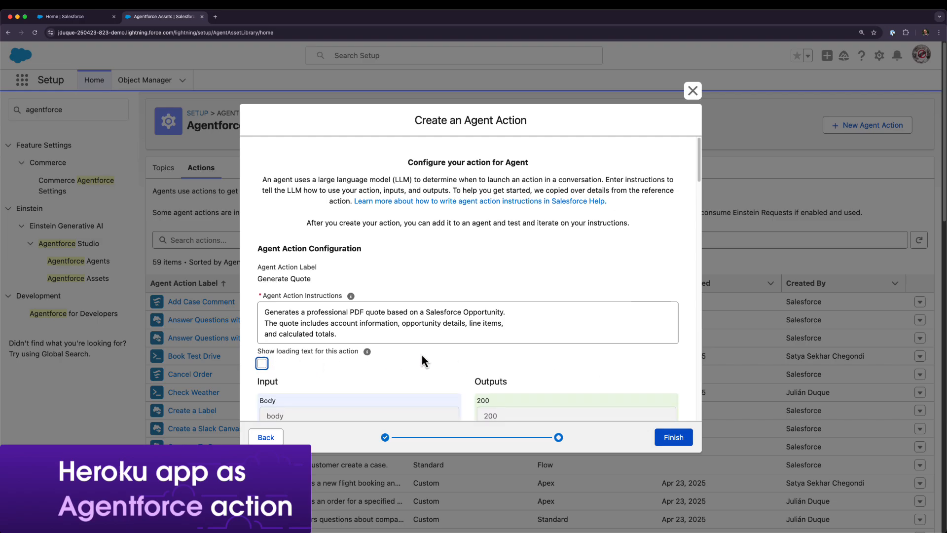
scroll(down, 3)
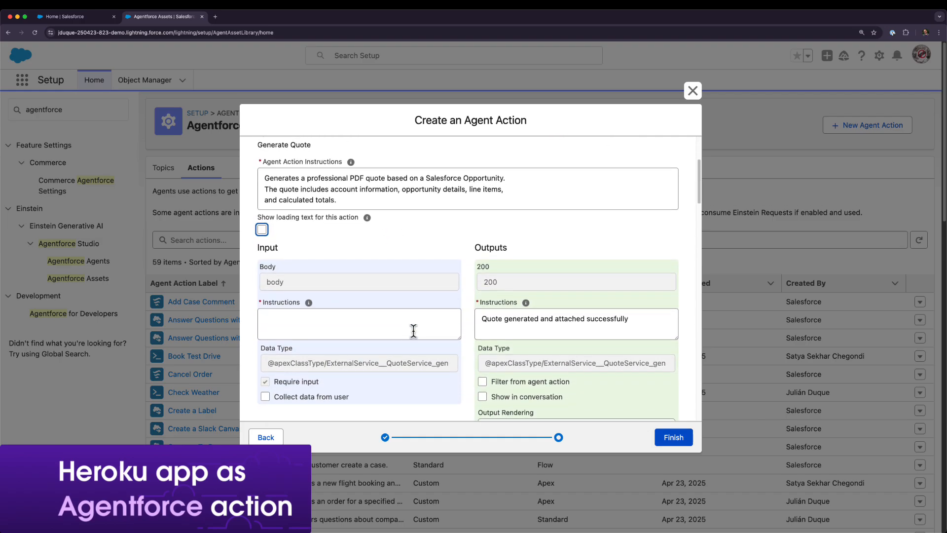
text(The opportunity)
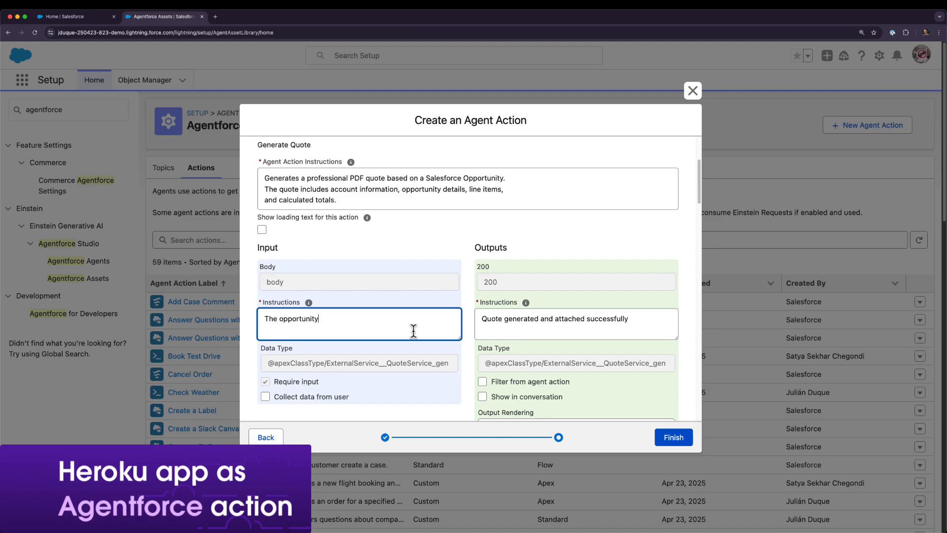
text(Id)
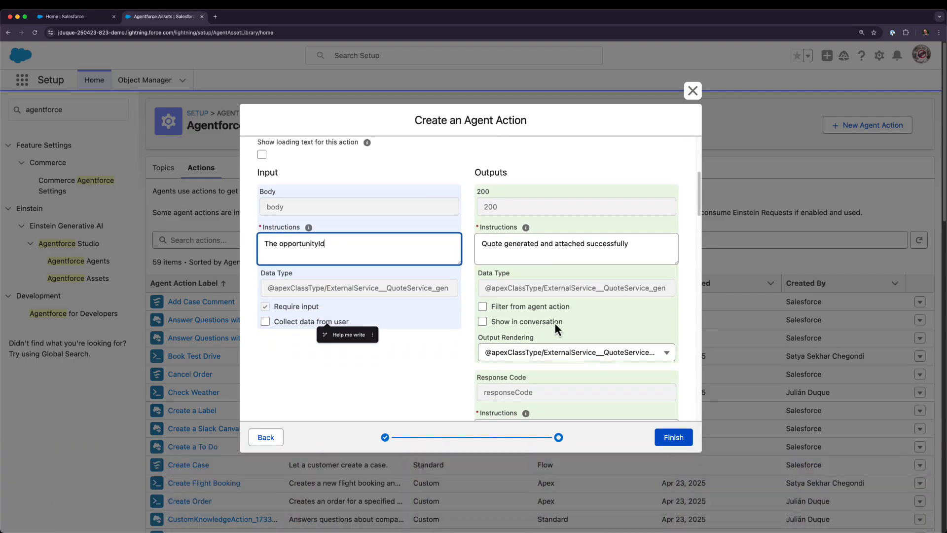
click(673, 437)
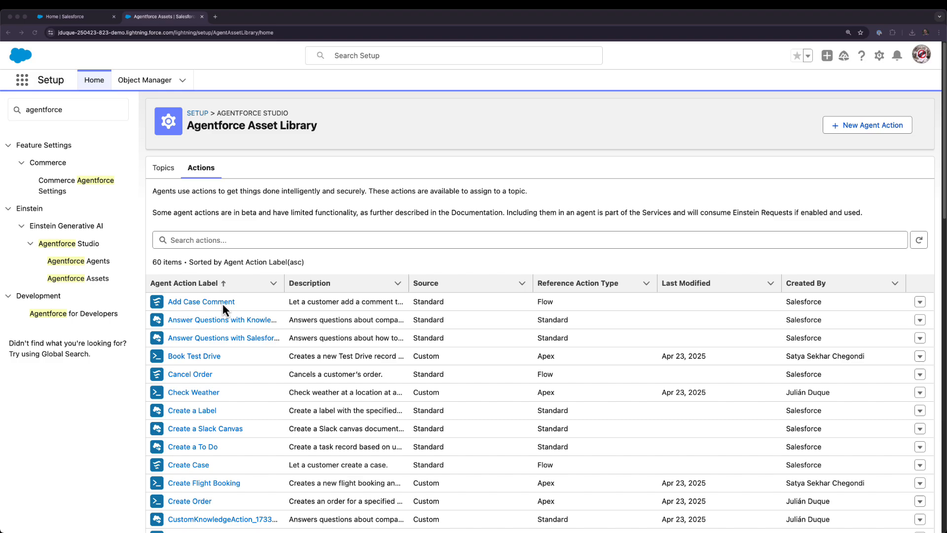
Open Einstein Copilot in Agentforce Builder and describe a new Generate PDF Quotes topic
click(78, 260)
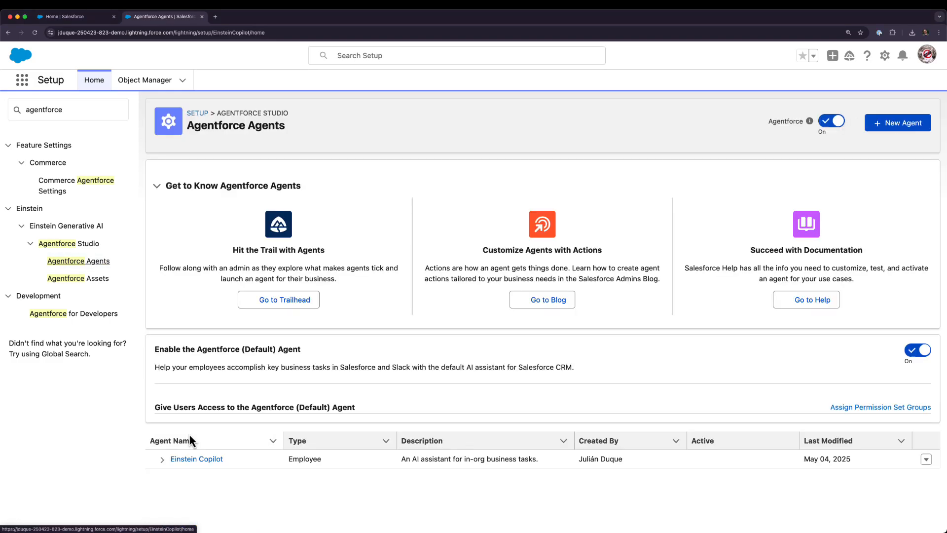
click(196, 458)
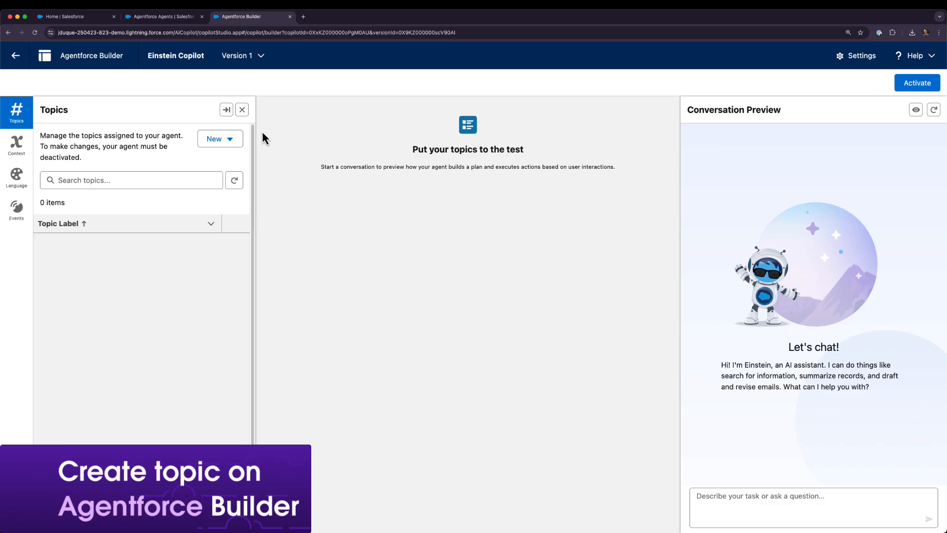
click(214, 139)
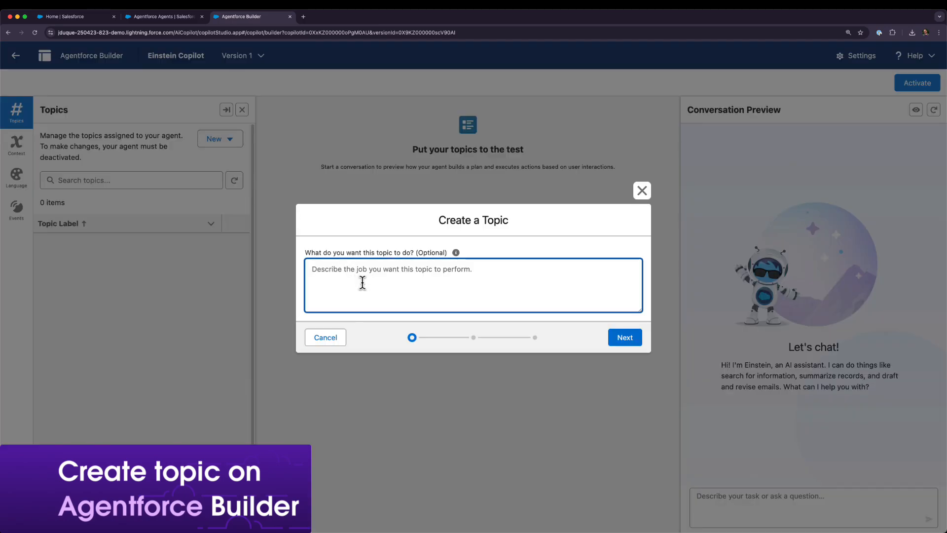
text(Generate PDF quotes for oppor)
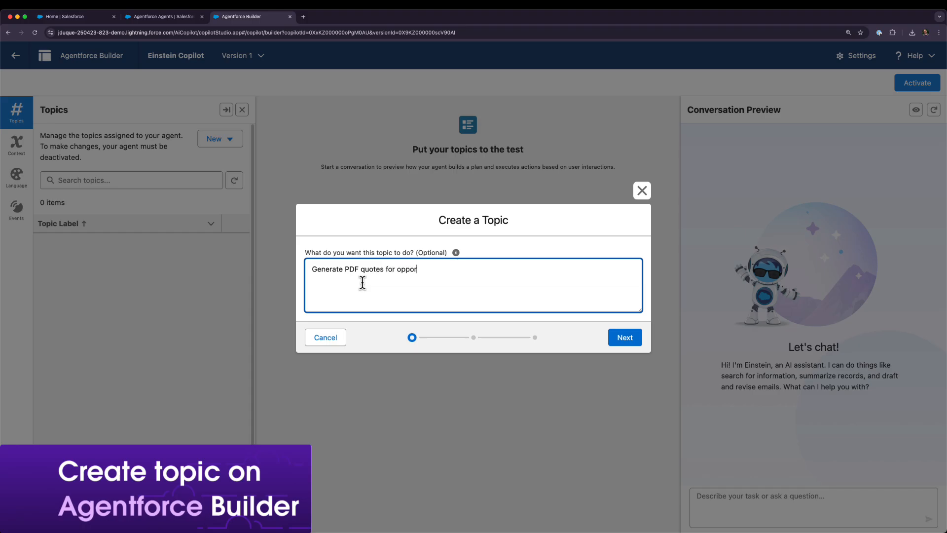
Accept the AI-drafted topic details and include Get Record Details and Query Records actions
click(624, 337)
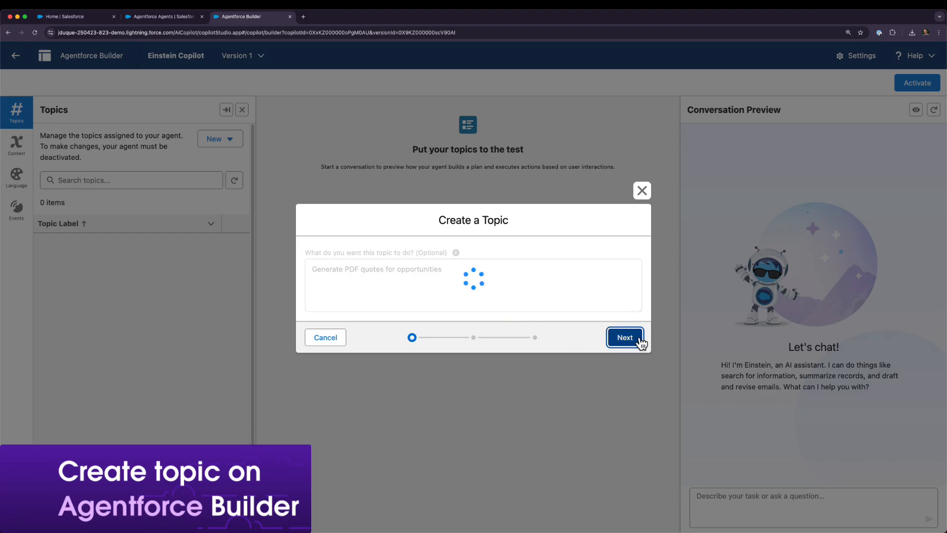
click(625, 337)
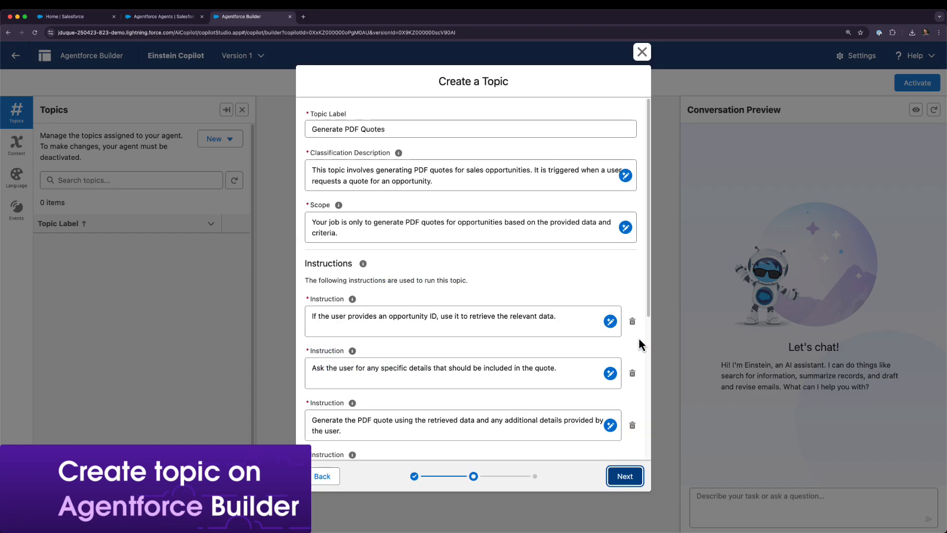
click(624, 476)
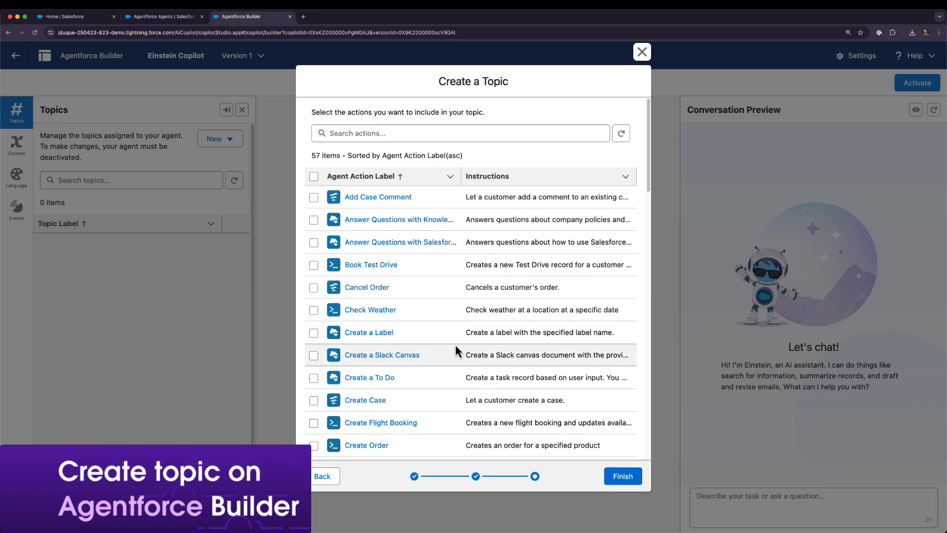
scroll(down, 3)
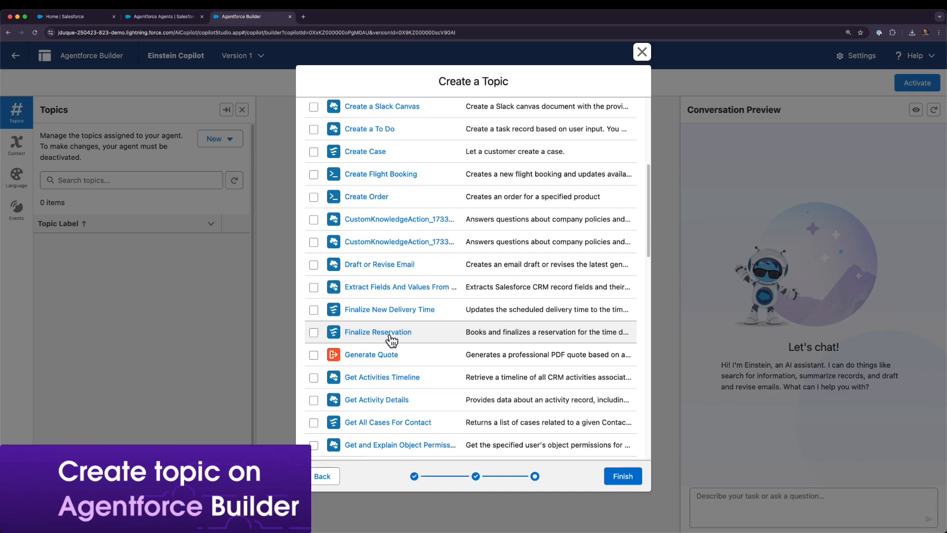
click(314, 355)
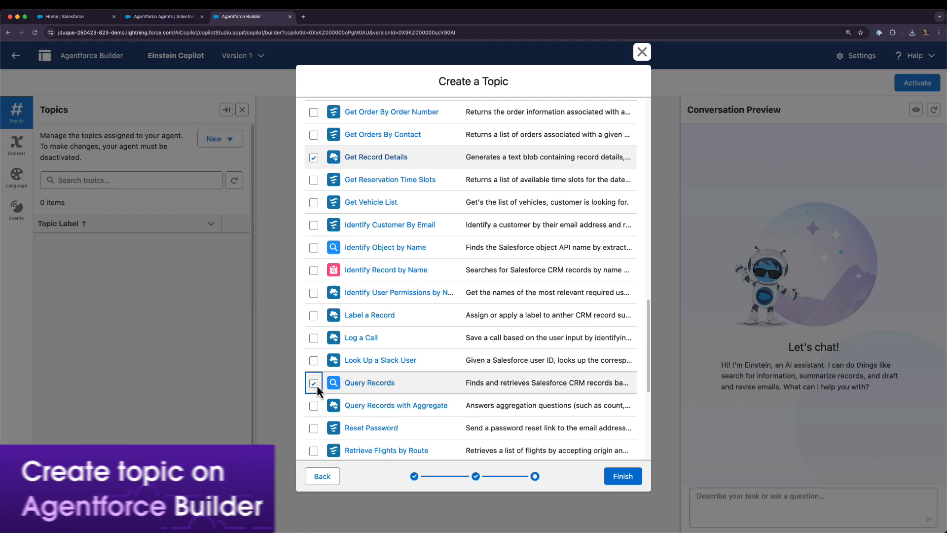
click(622, 476)
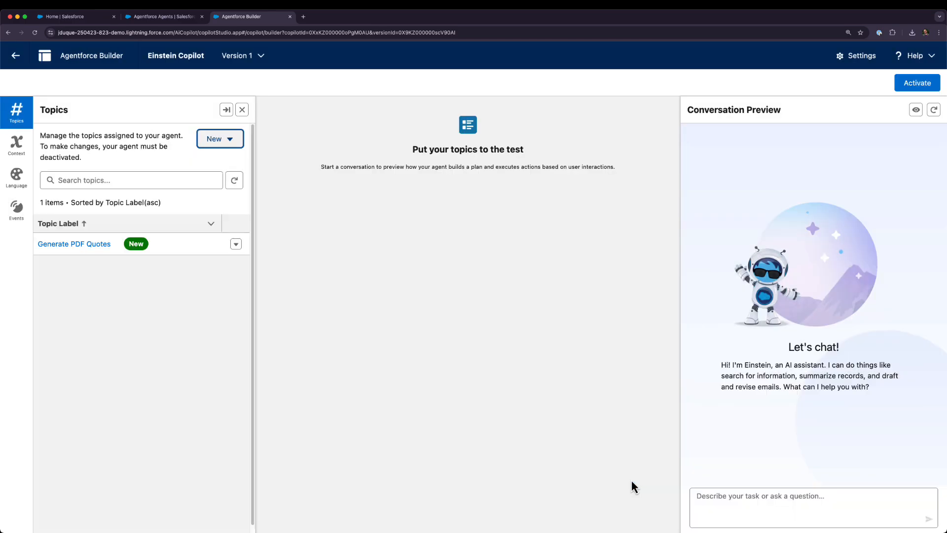
Activate the Einstein Copilot agent and go to the Sales Opportunities list
click(918, 83)
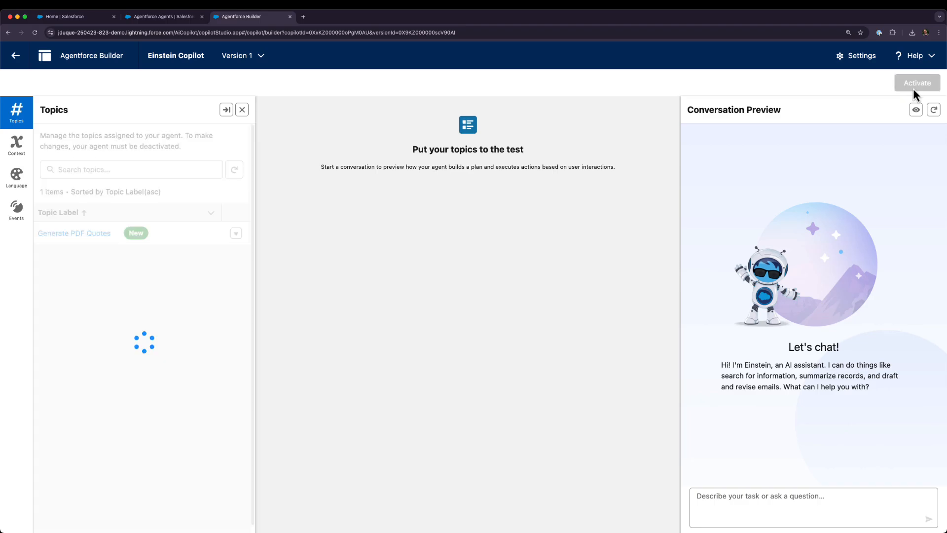
click(73, 16)
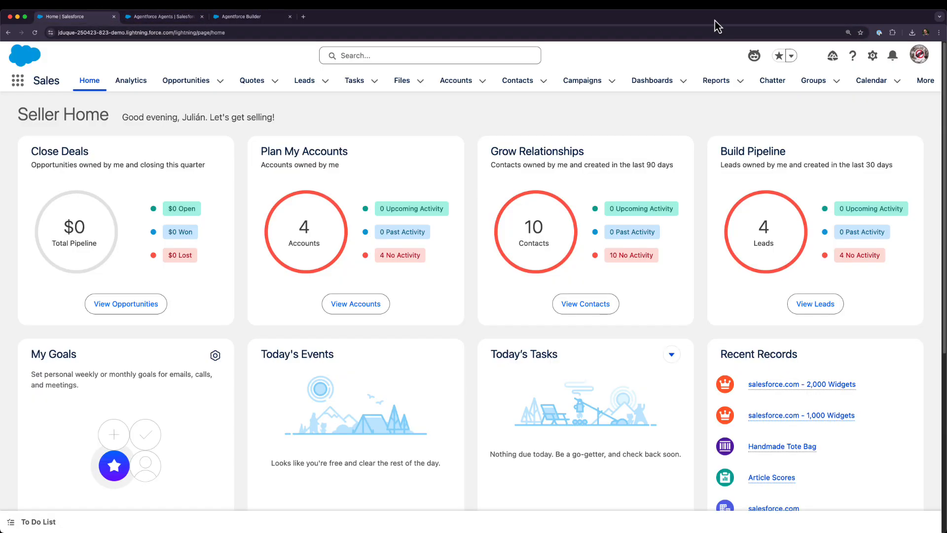
click(185, 80)
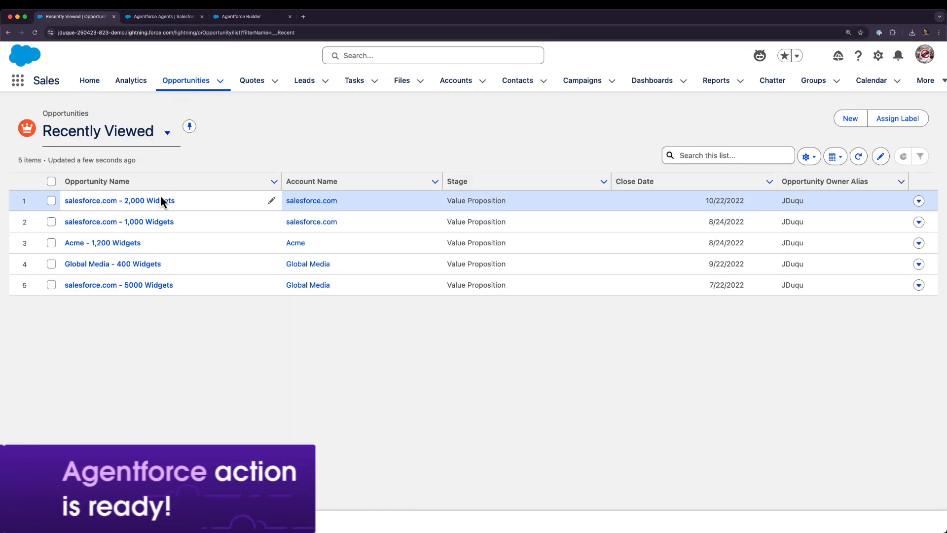
Open salesforce.com - 2,000 Widgets and begin a generate request in Agentforce chat
click(119, 201)
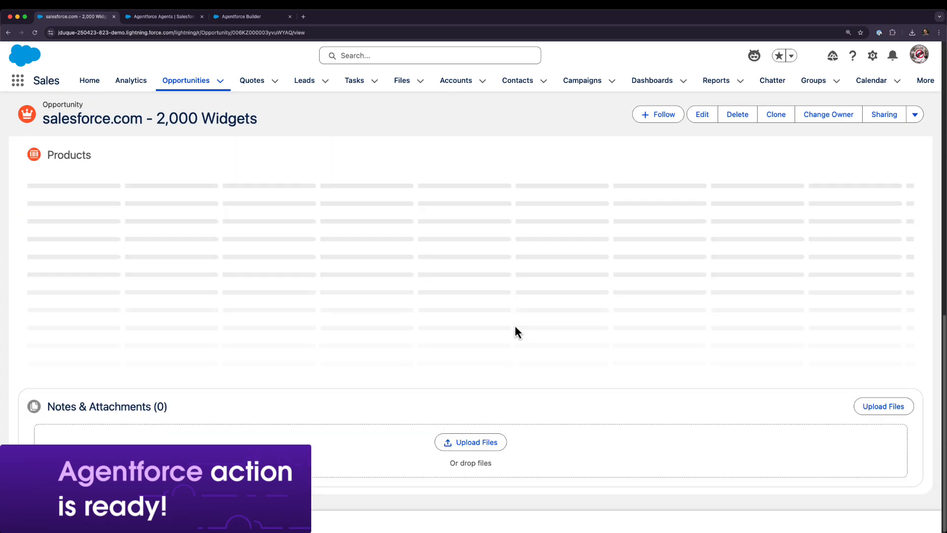
click(754, 55)
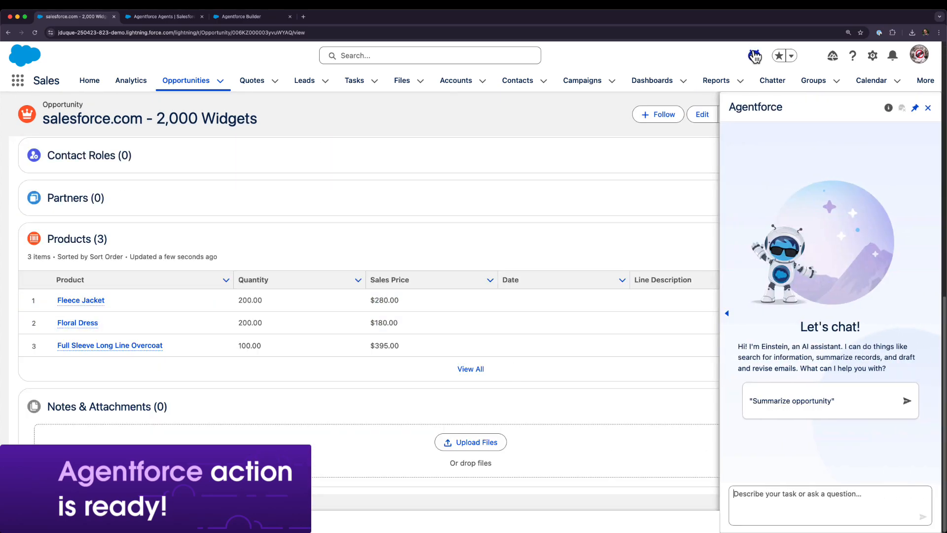
text(Generate a)
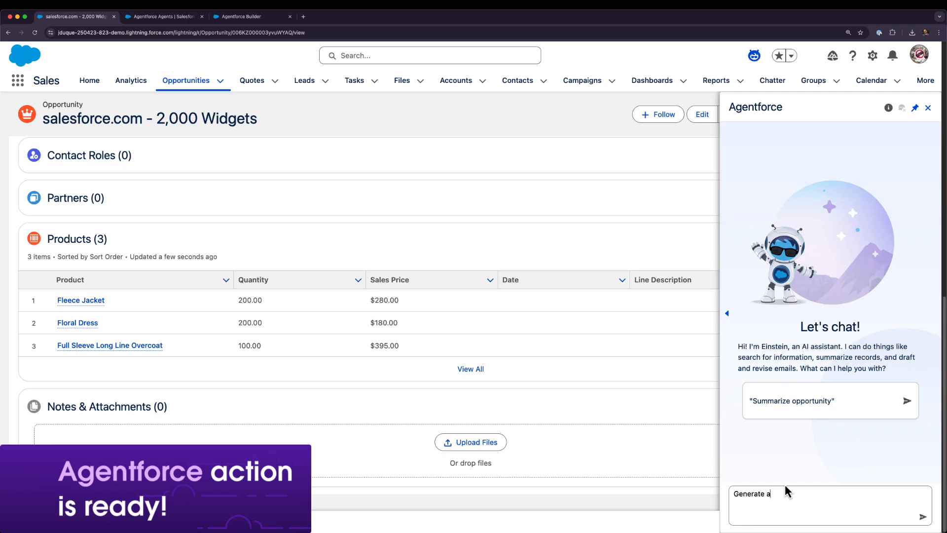